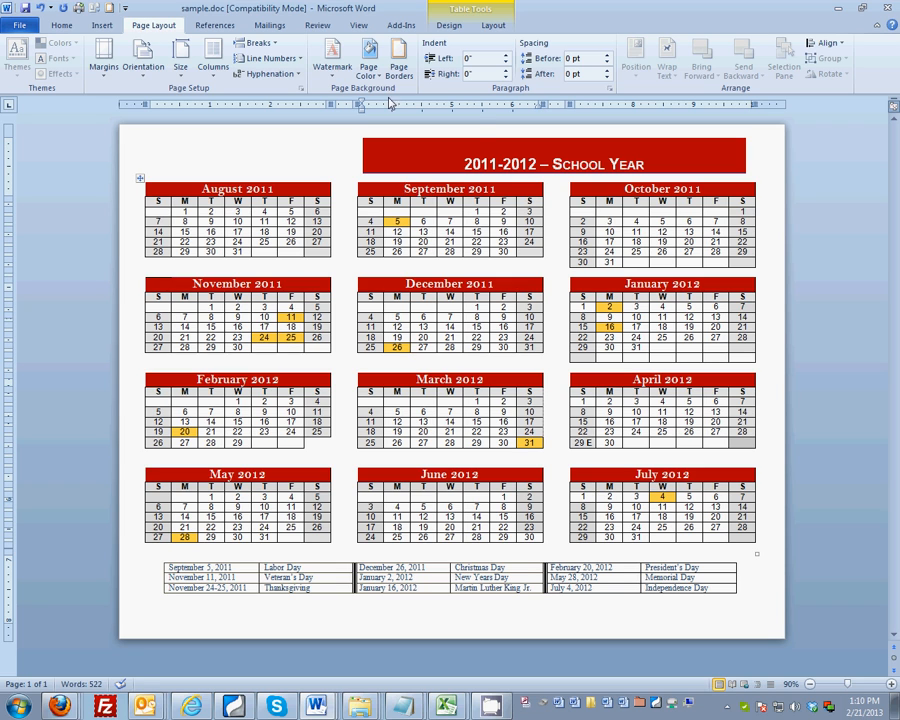
- Show the Page Color swatches on the Page Layout tab
click(369, 60)
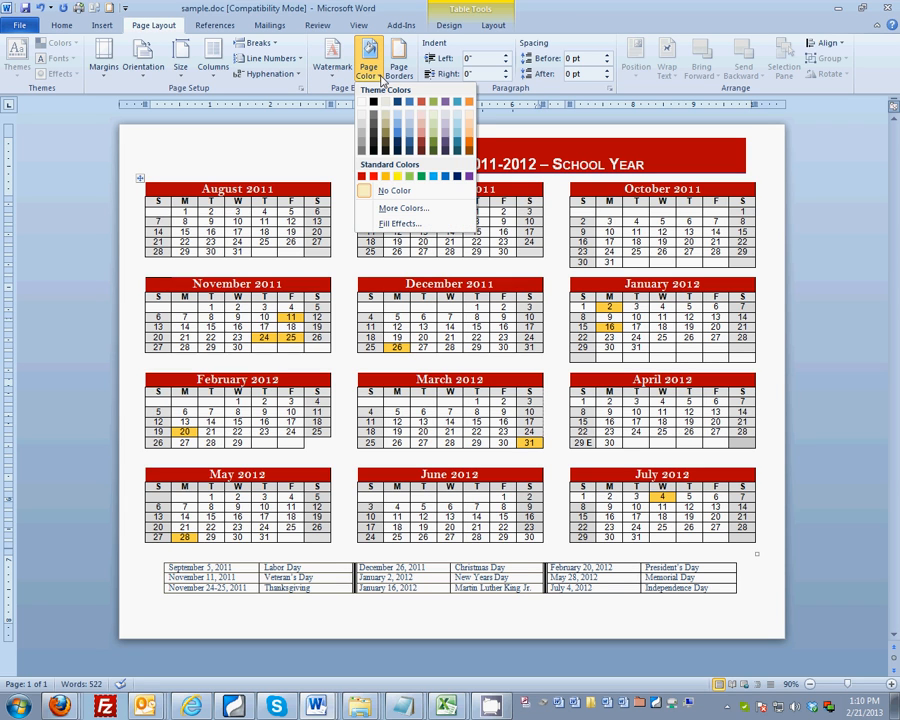
mouse_move(445, 135)
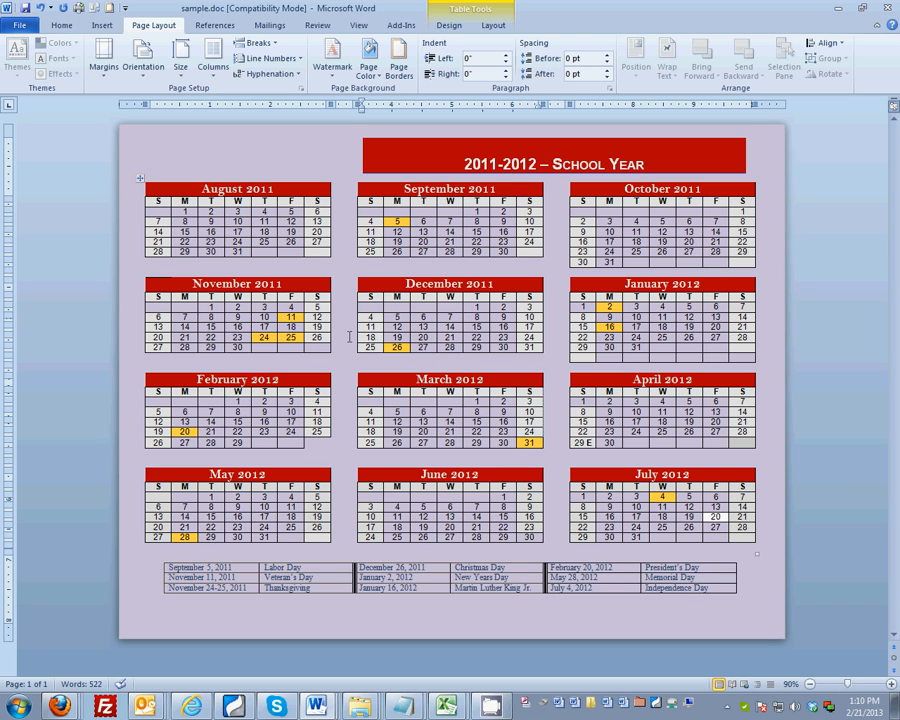
mouse_move(427, 182)
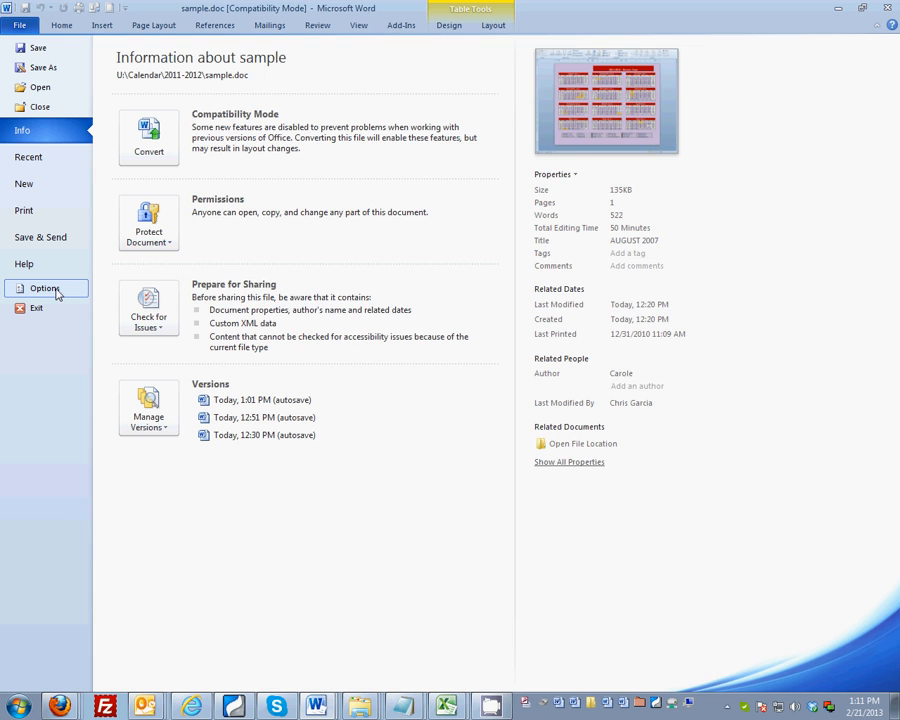
- Open Word Options from the File Backstage menu
click(44, 288)
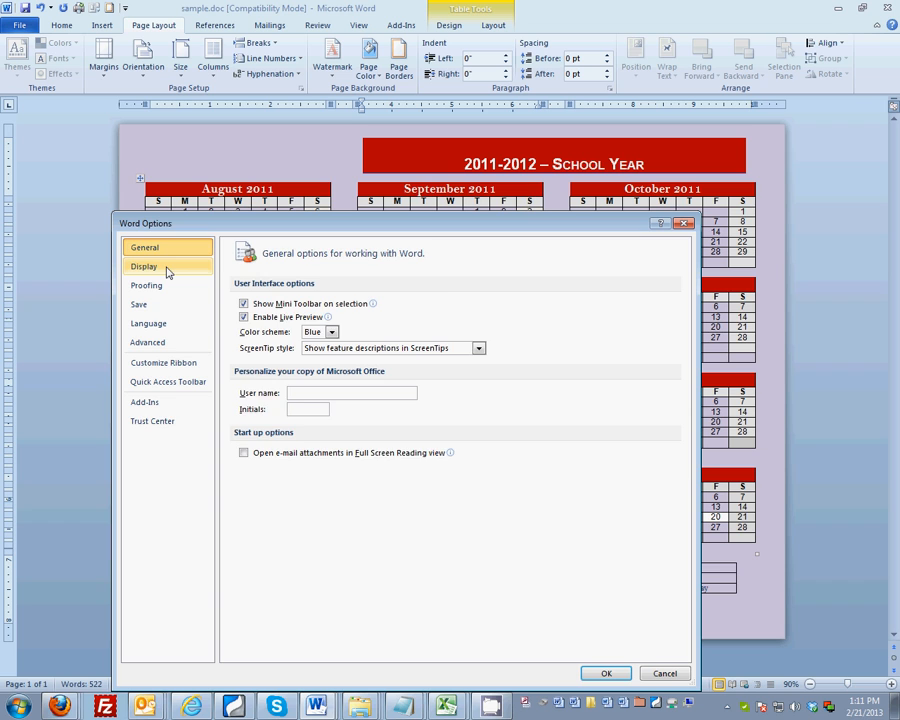
- Enable 'Print background colors and images' in Display options and confirm with OK
click(144, 266)
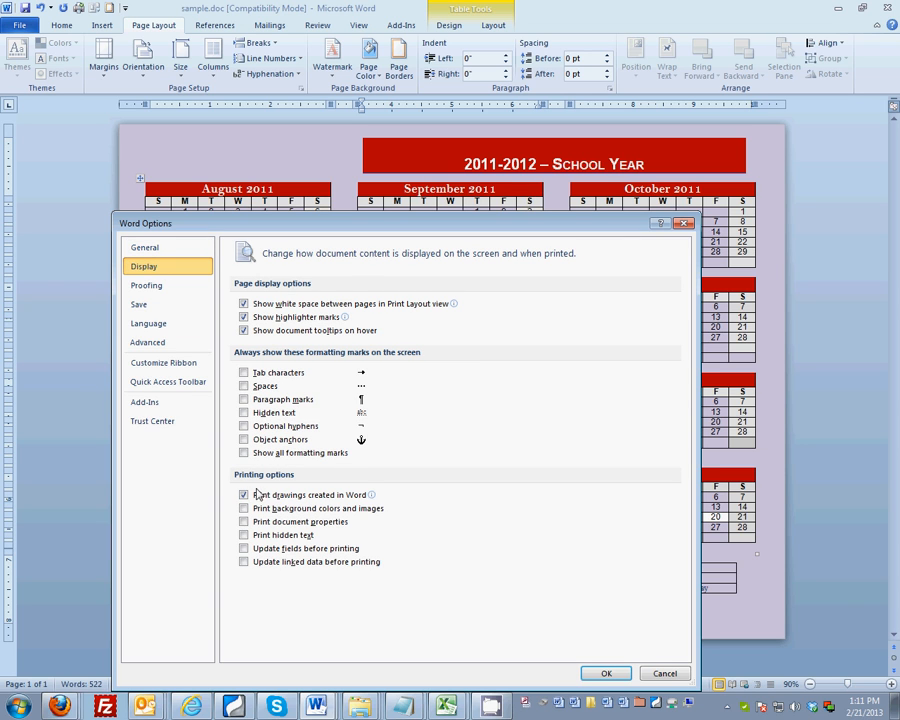
click(244, 508)
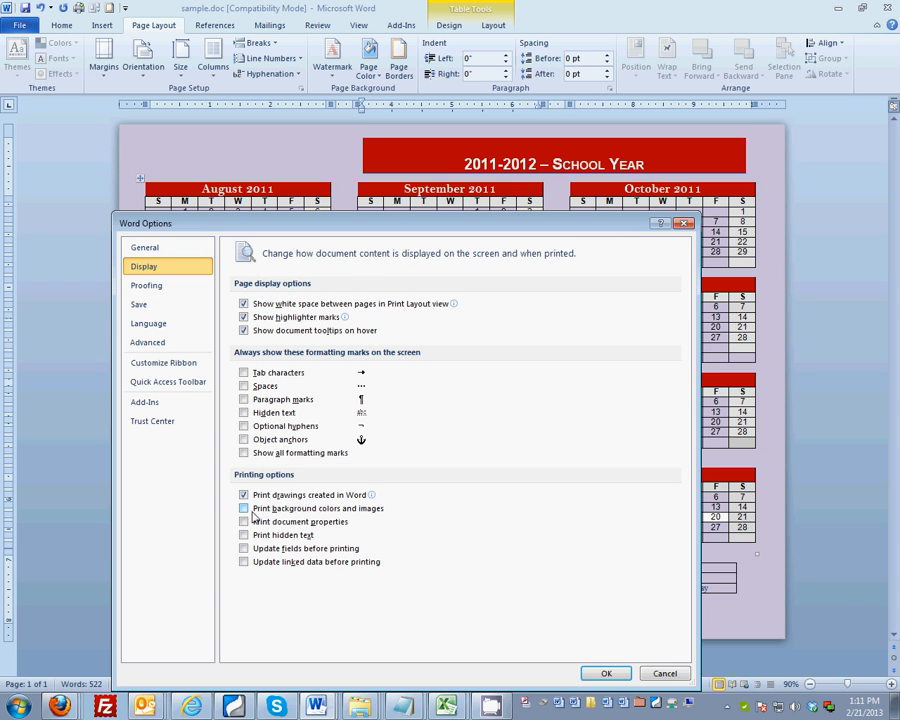
click(244, 508)
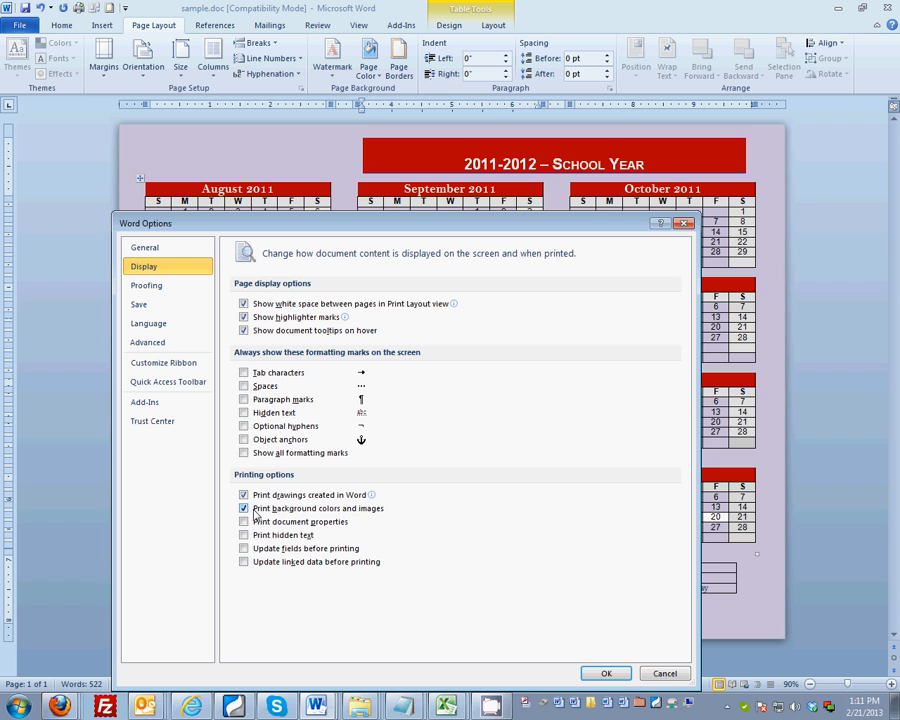
mouse_move(383, 517)
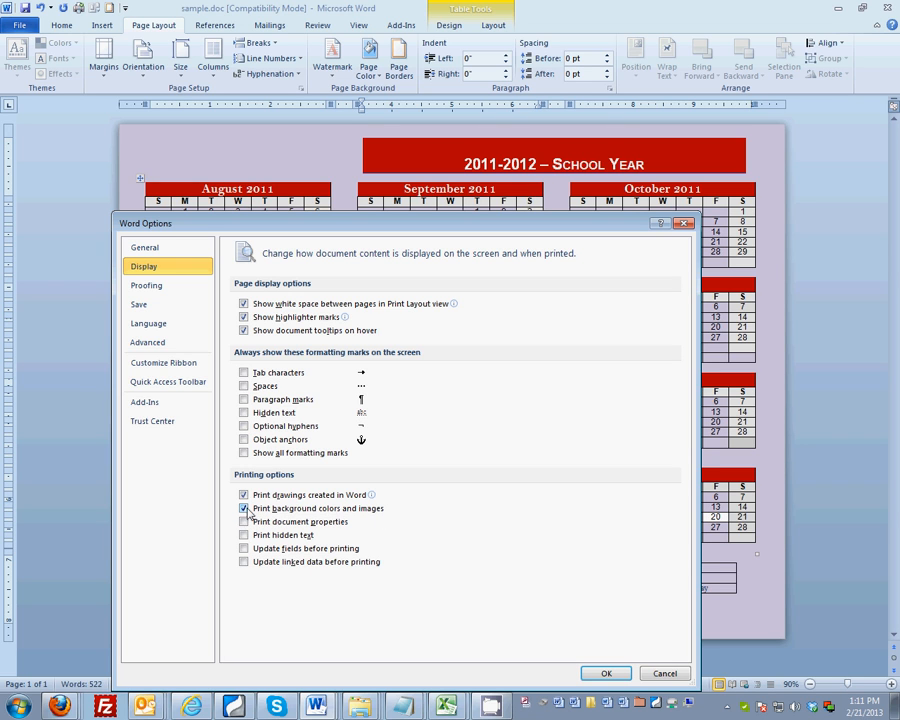
click(605, 672)
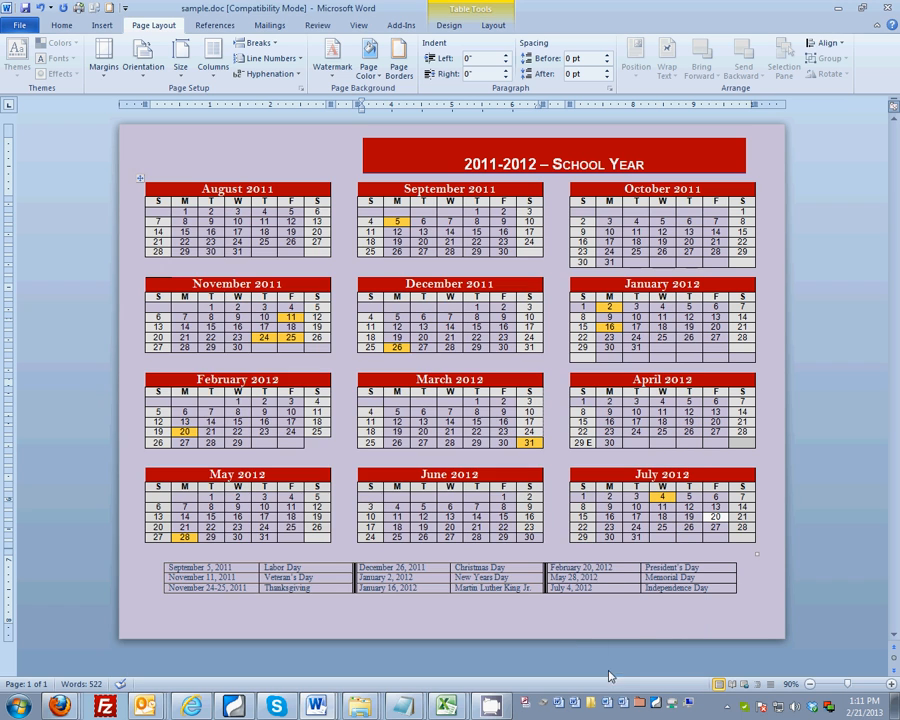